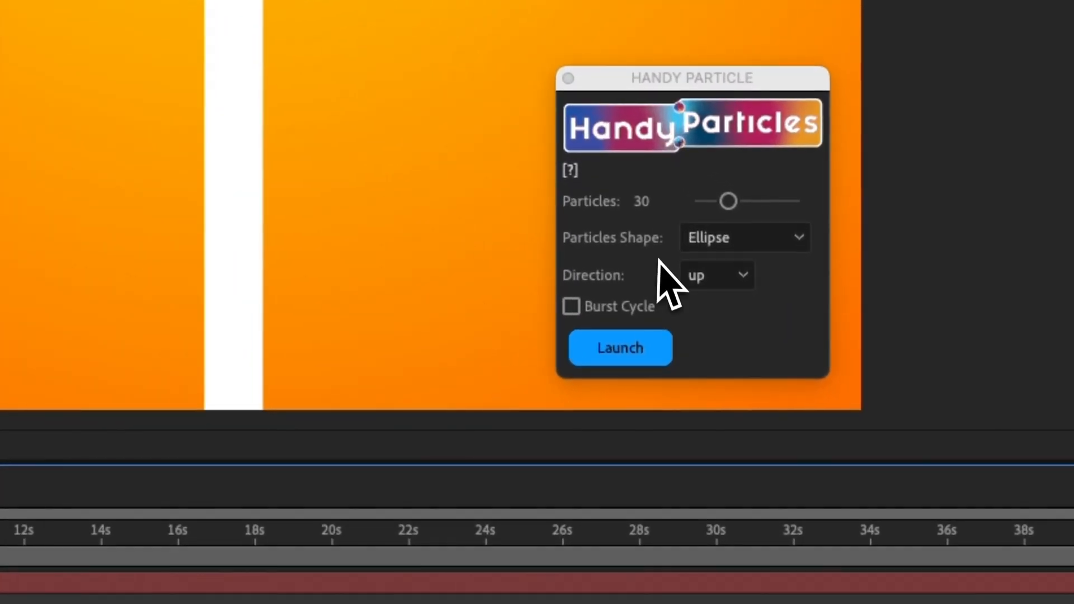
mouse_move(535, 349)
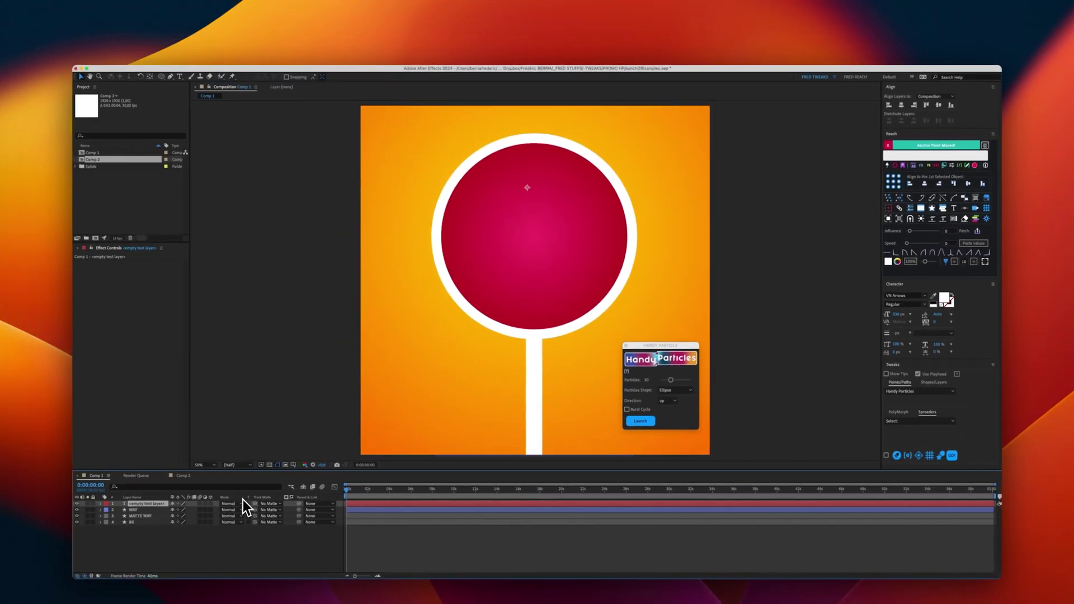
Place the white arrow outline shape layer centred over the red circular sign.
click(904, 296)
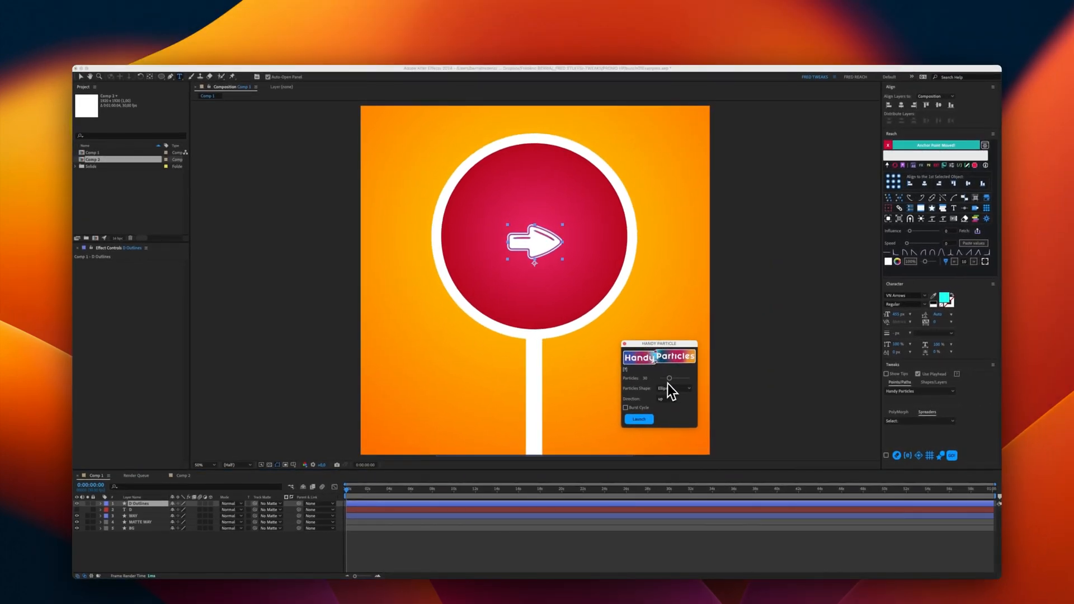
Set the Handy Particles count to 14.
drag(670, 377, 575, 221)
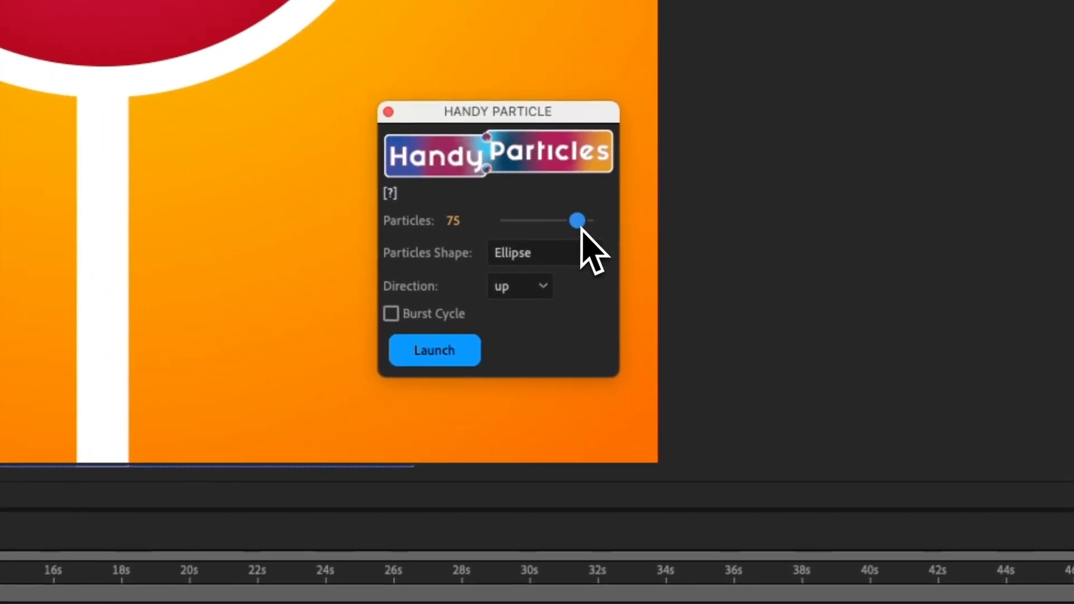
drag(575, 220, 554, 220)
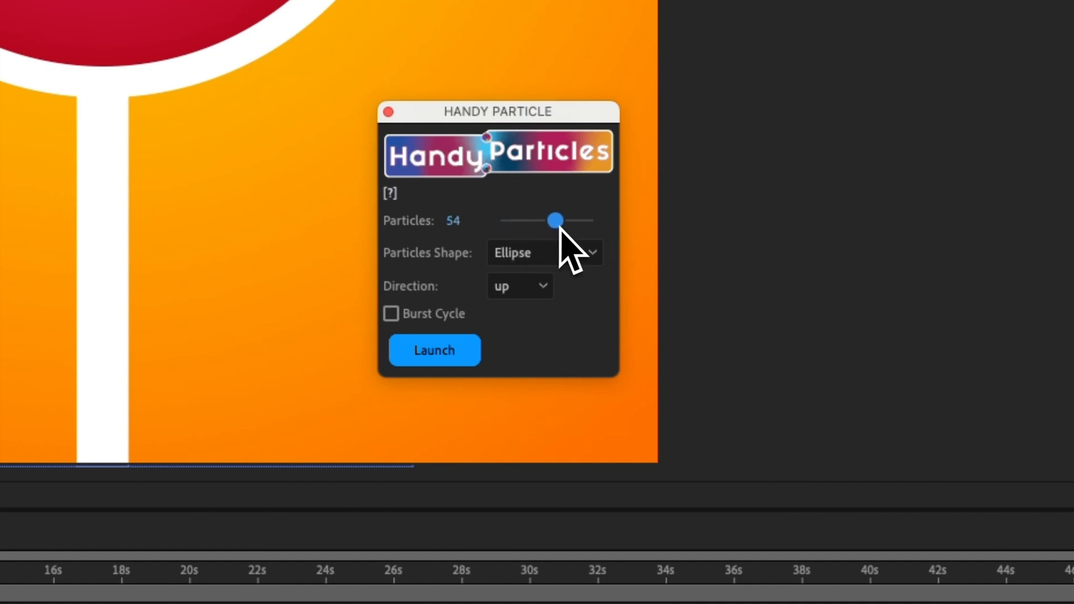
drag(555, 220, 510, 220)
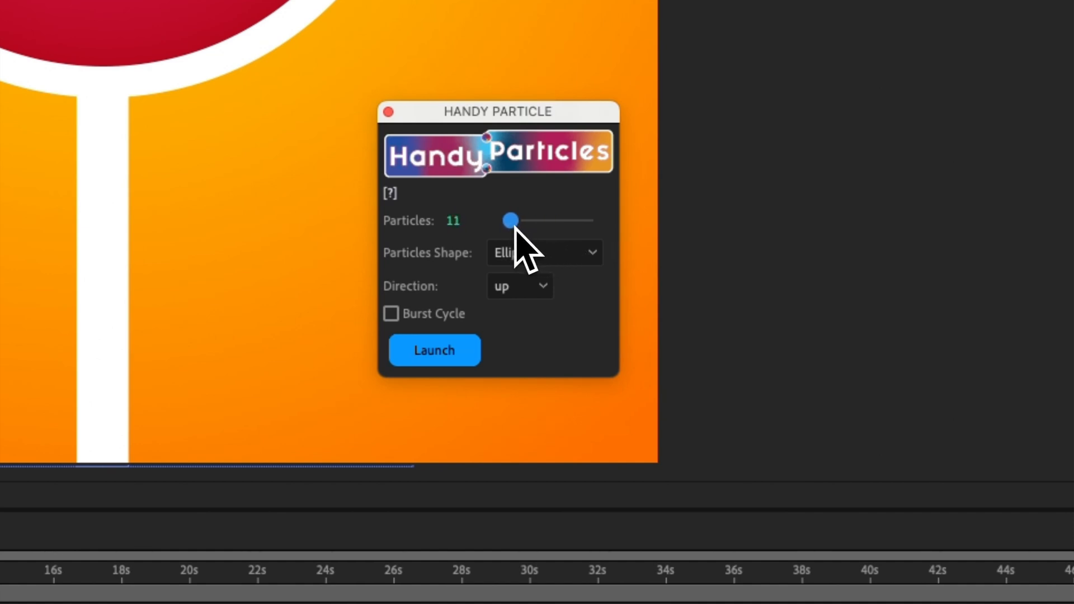
drag(508, 221, 514, 221)
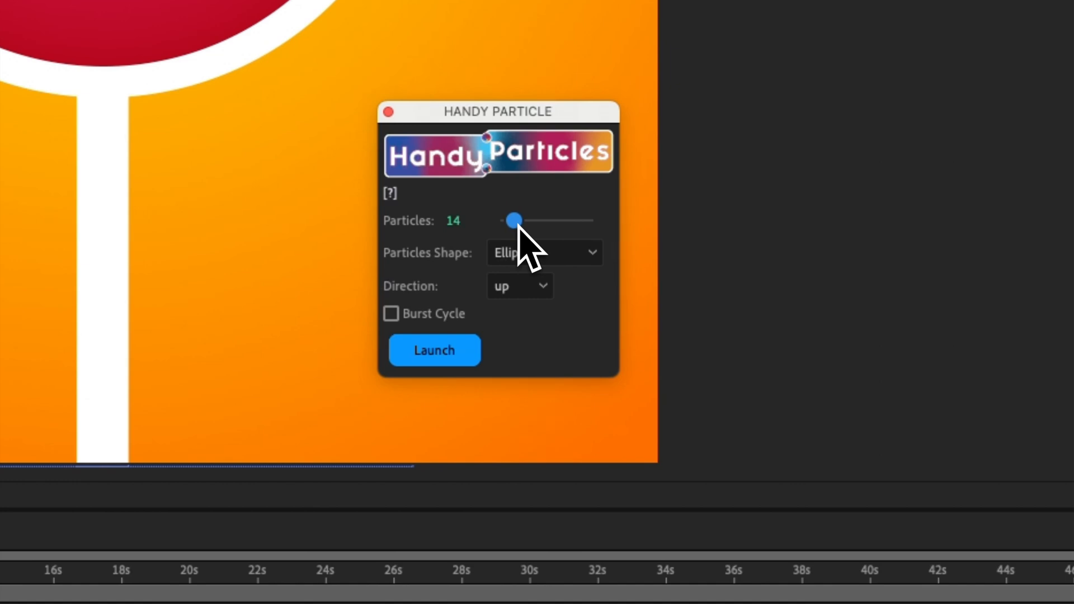
mouse_move(566, 295)
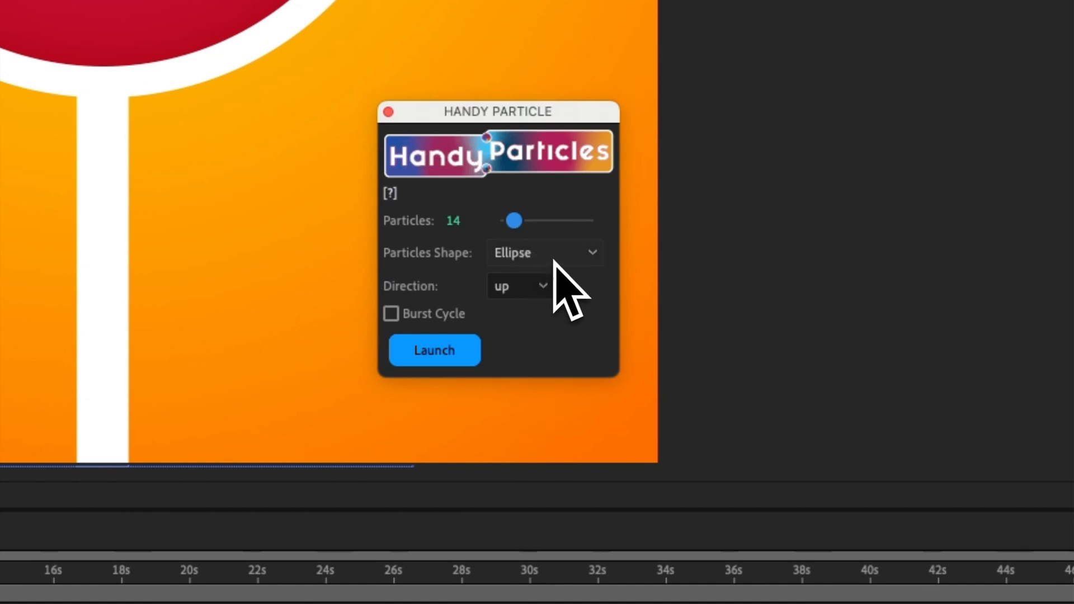
Choose Custom Shape particles flowing downward and launch the particle layer.
click(543, 253)
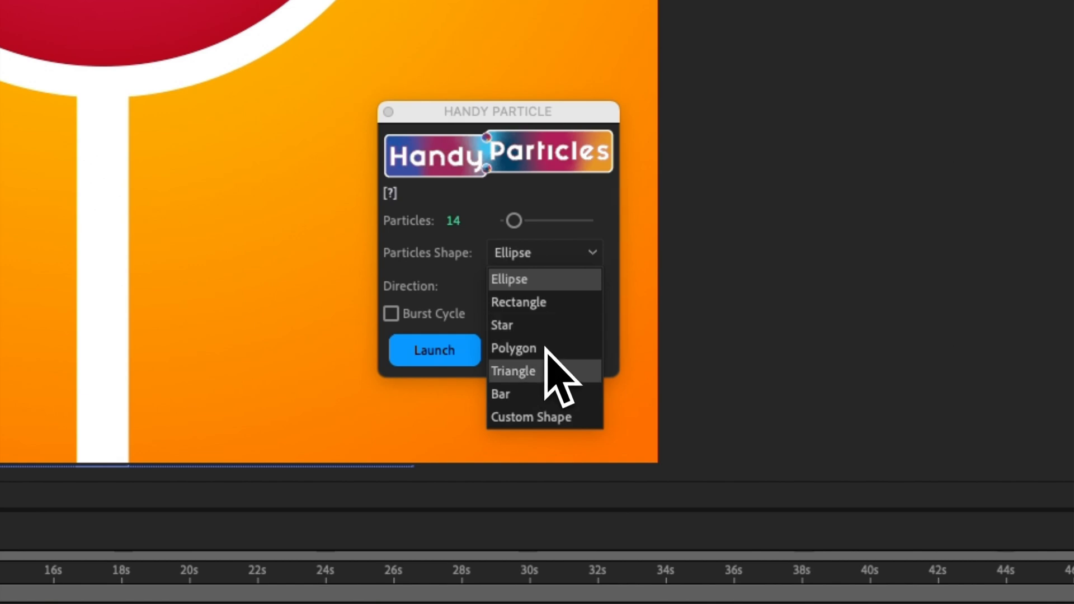
mouse_move(551, 427)
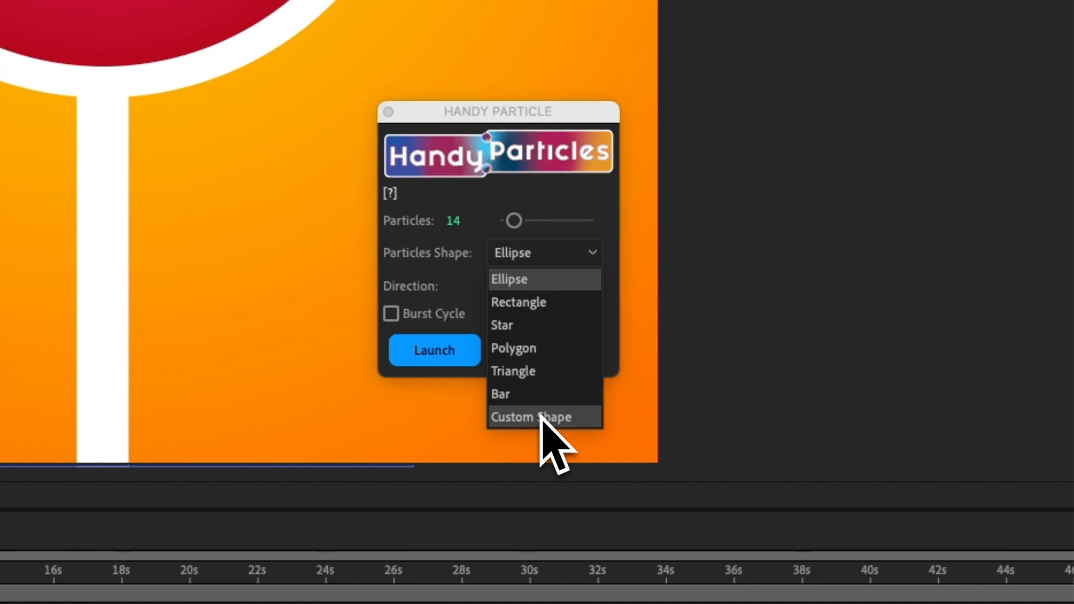
click(540, 416)
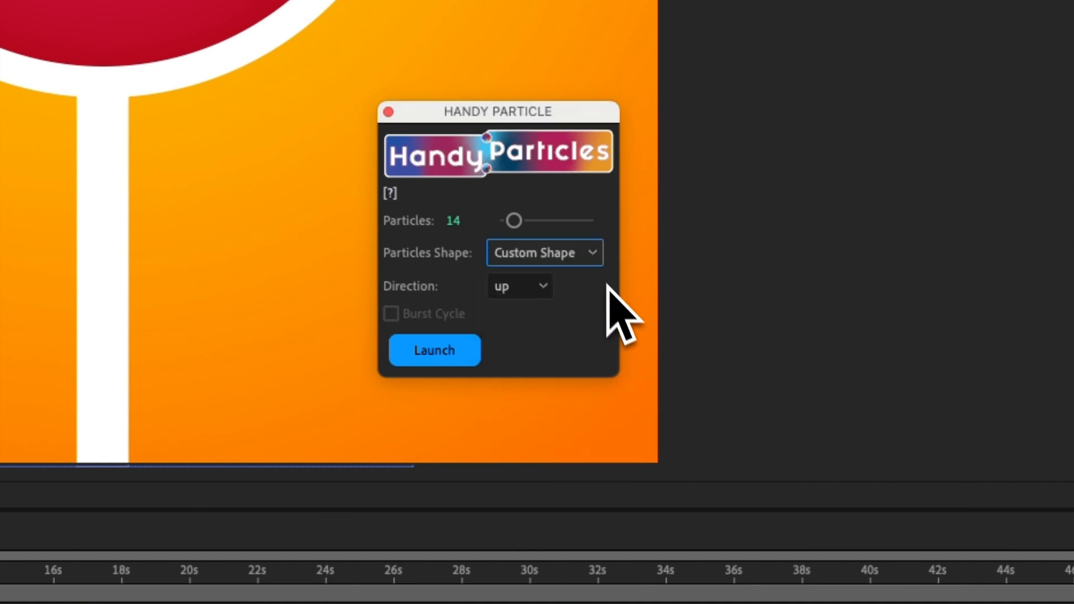
click(519, 287)
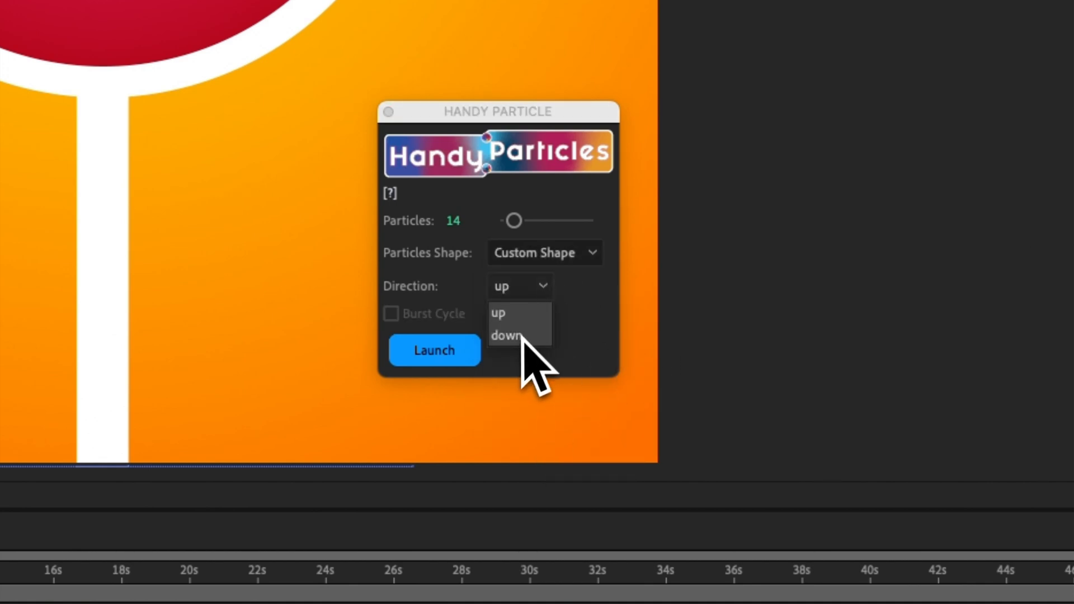
click(506, 336)
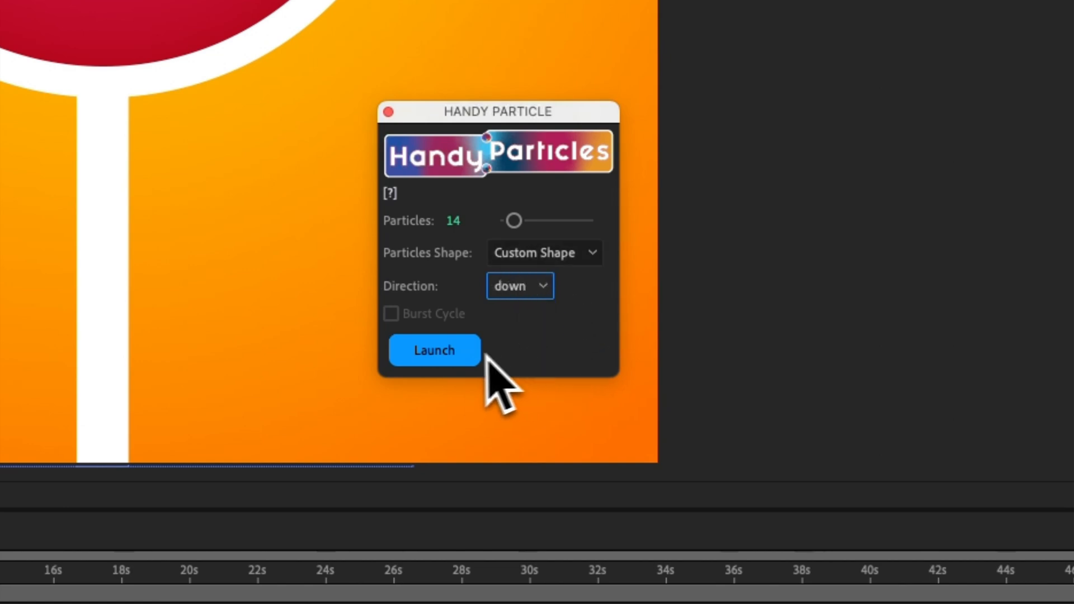
click(434, 350)
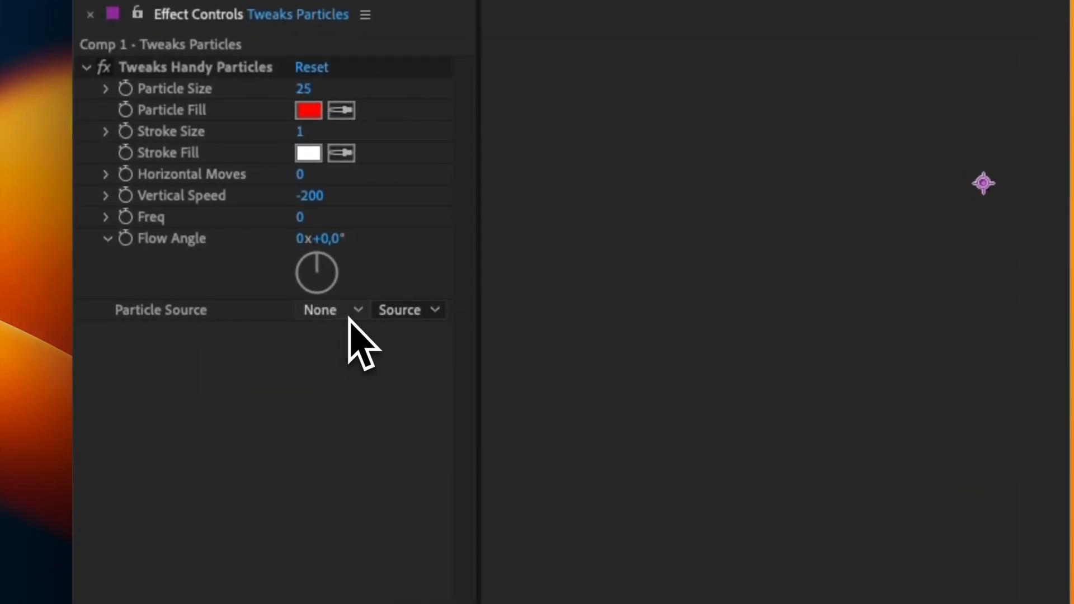
Set the Particle Source to the 2. D Outlines arrow layer.
click(329, 309)
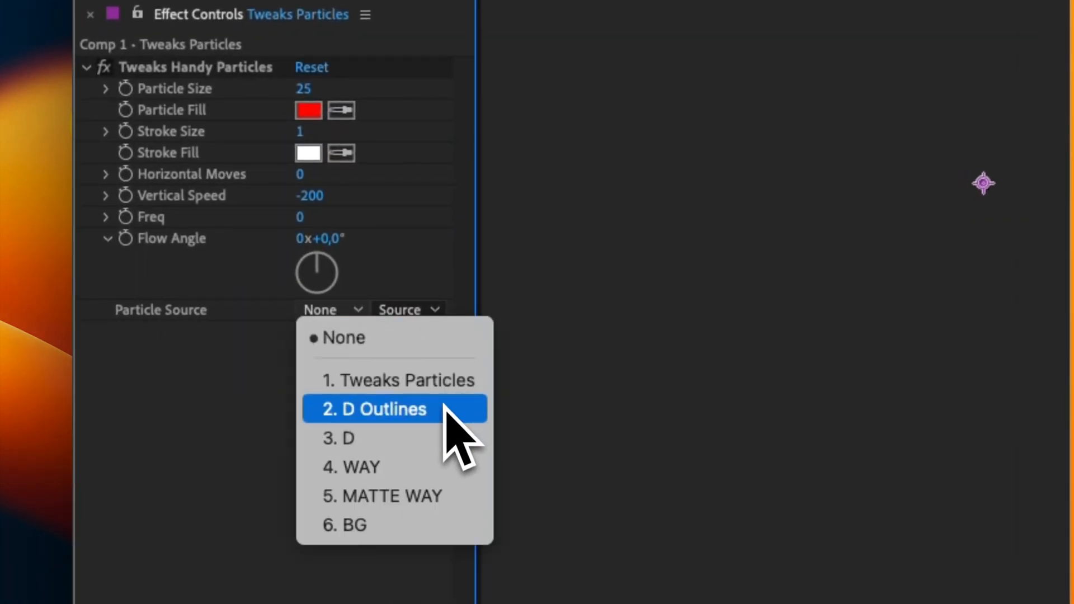
click(384, 410)
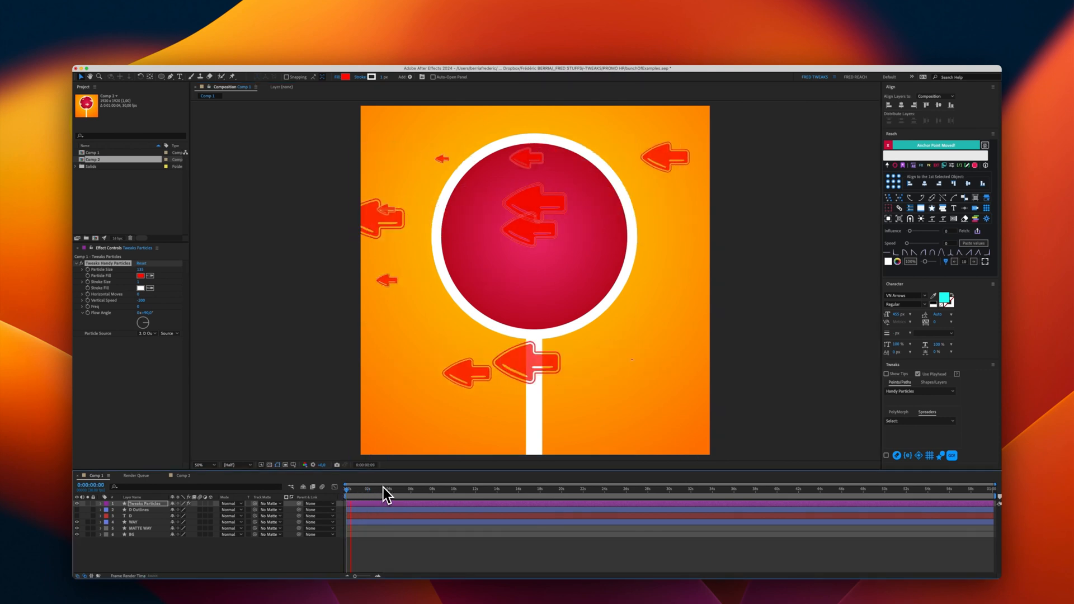
Flip the particles layer vertically so the red arrows point the other way.
click(383, 495)
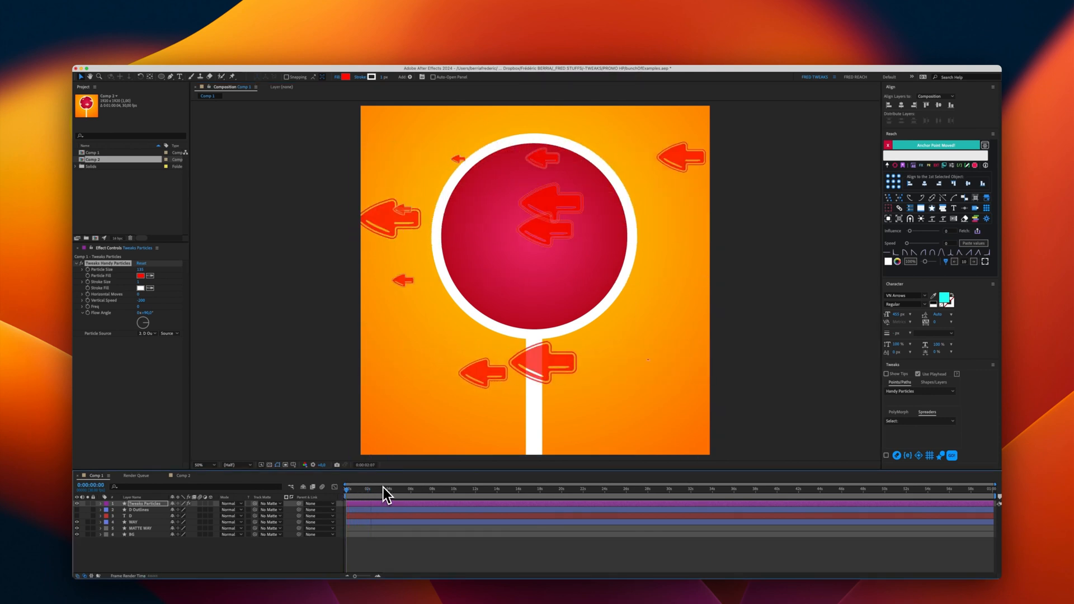
click(345, 489)
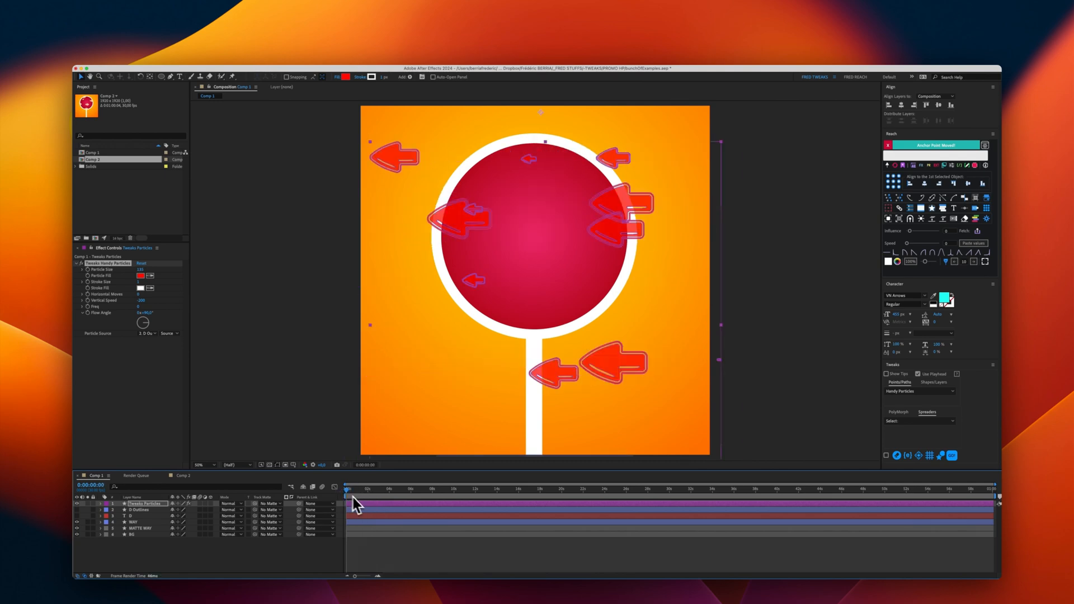
right_click(147, 504)
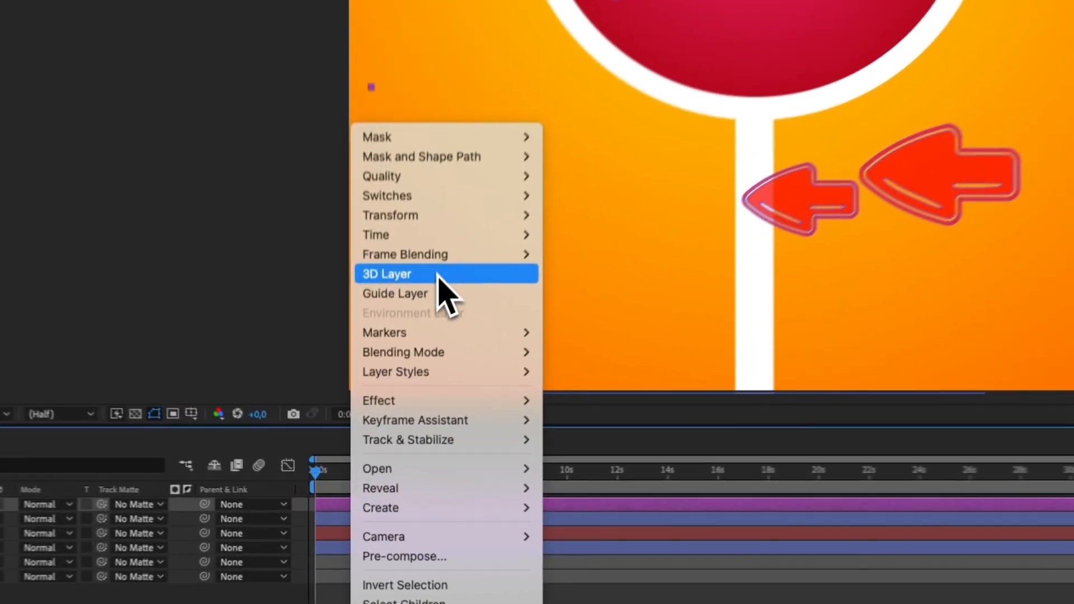
mouse_move(454, 193)
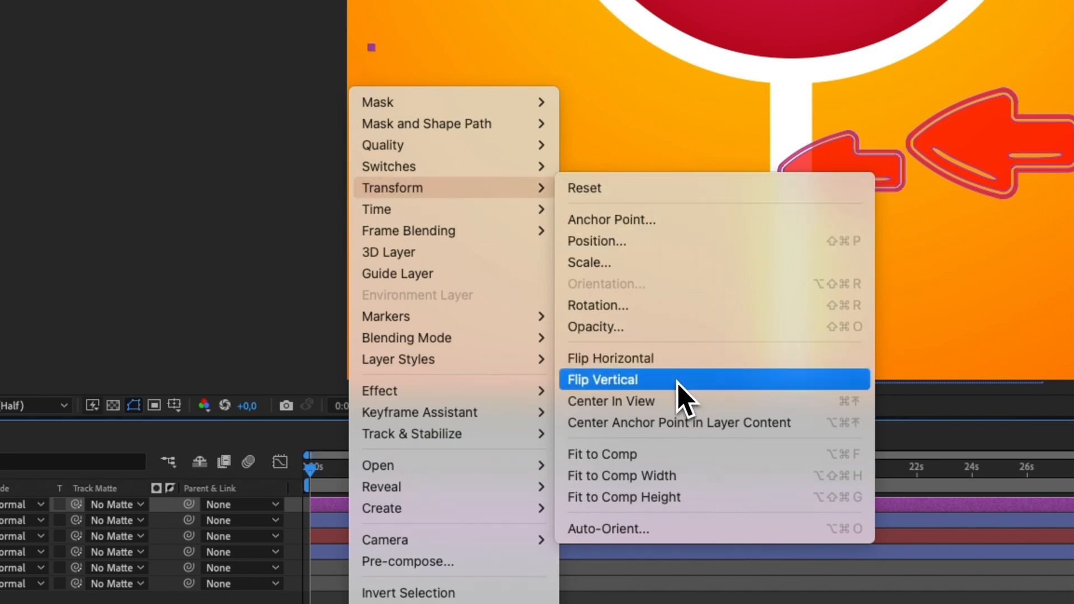
click(602, 380)
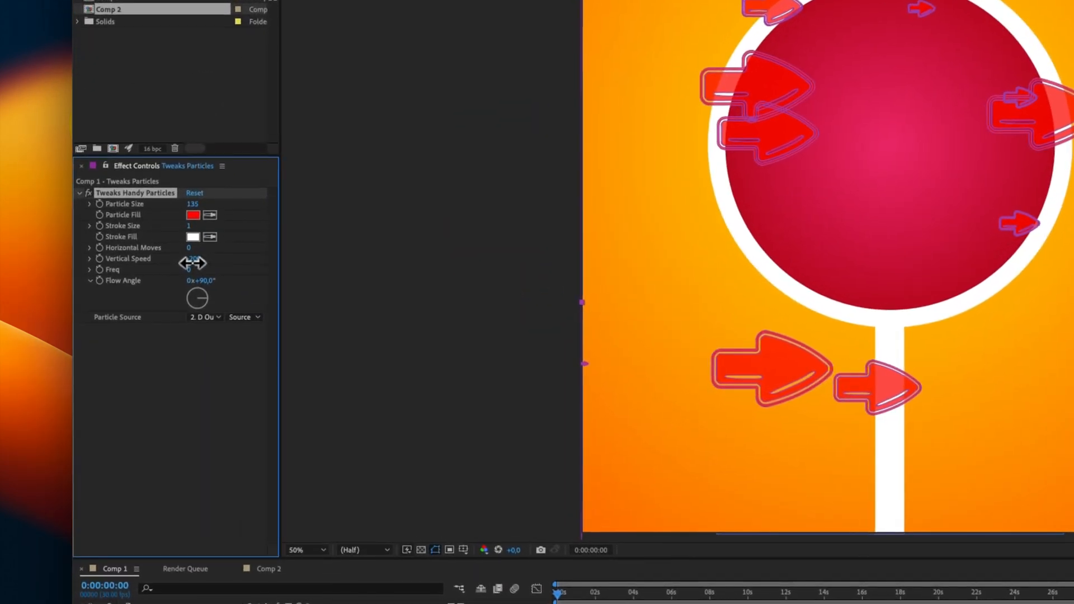
Adjust the particle effect values so the arrows are larger, white with yellow strokes, flowing horizontally.
click(193, 215)
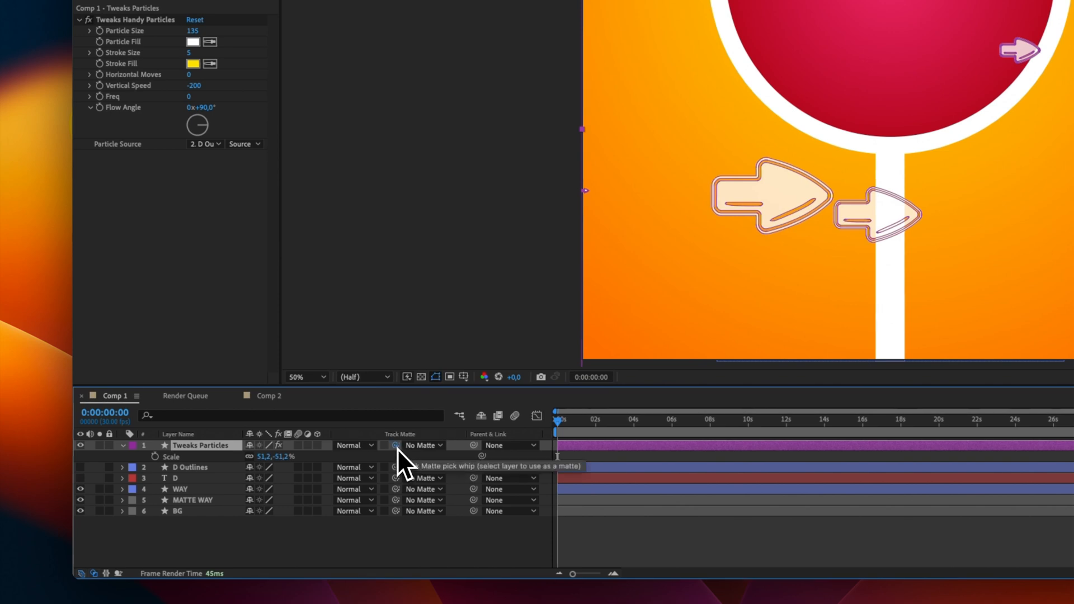
Track-matte the Tweaks Particles layer to the MATTE WAY layer so arrows show only inside the sign.
drag(393, 445, 213, 500)
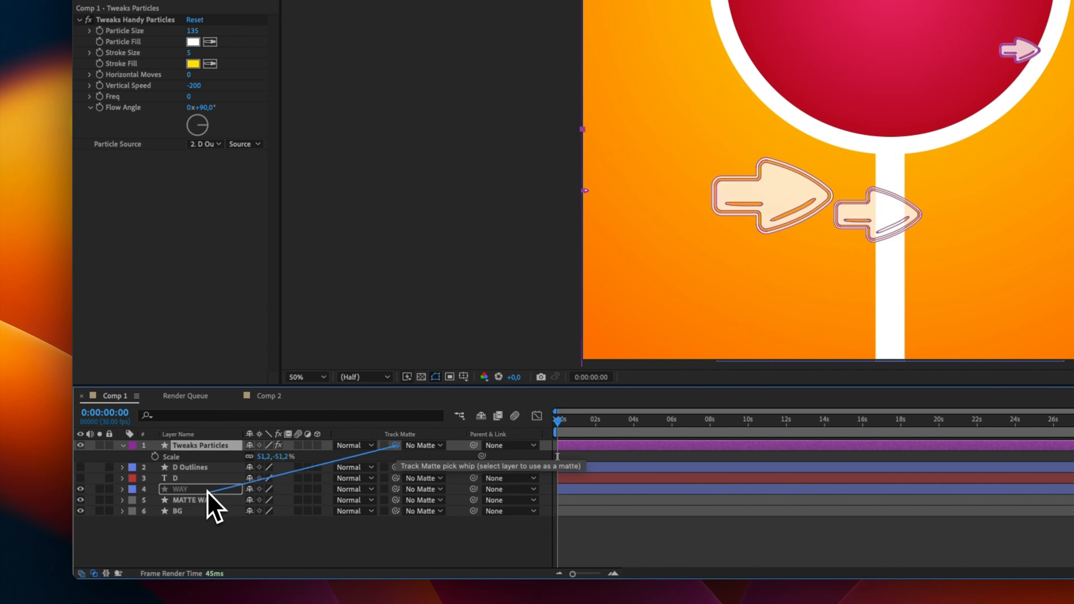
drag(394, 445, 199, 499)
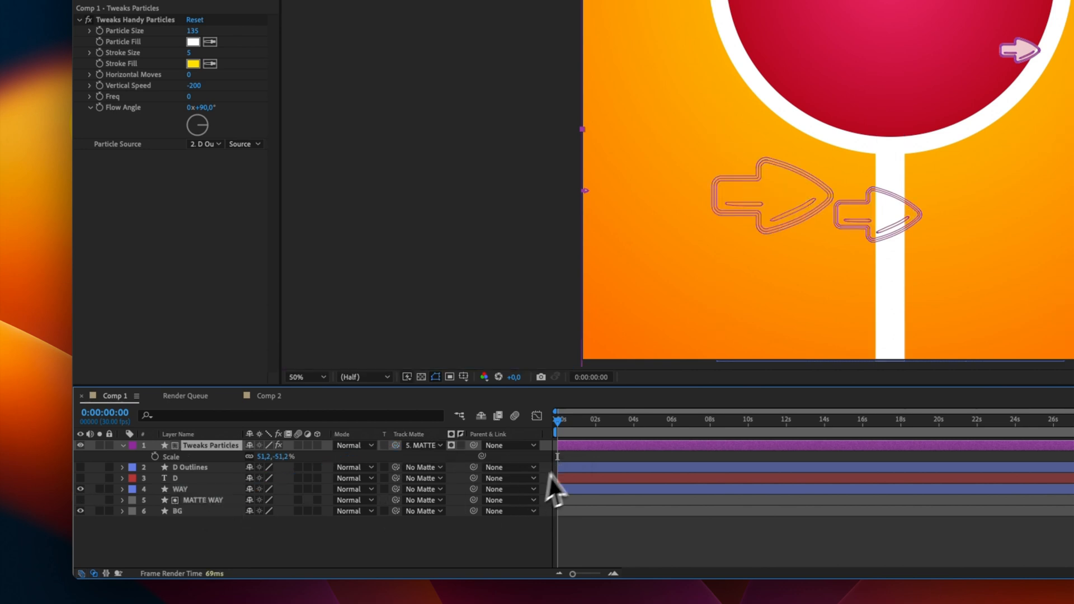